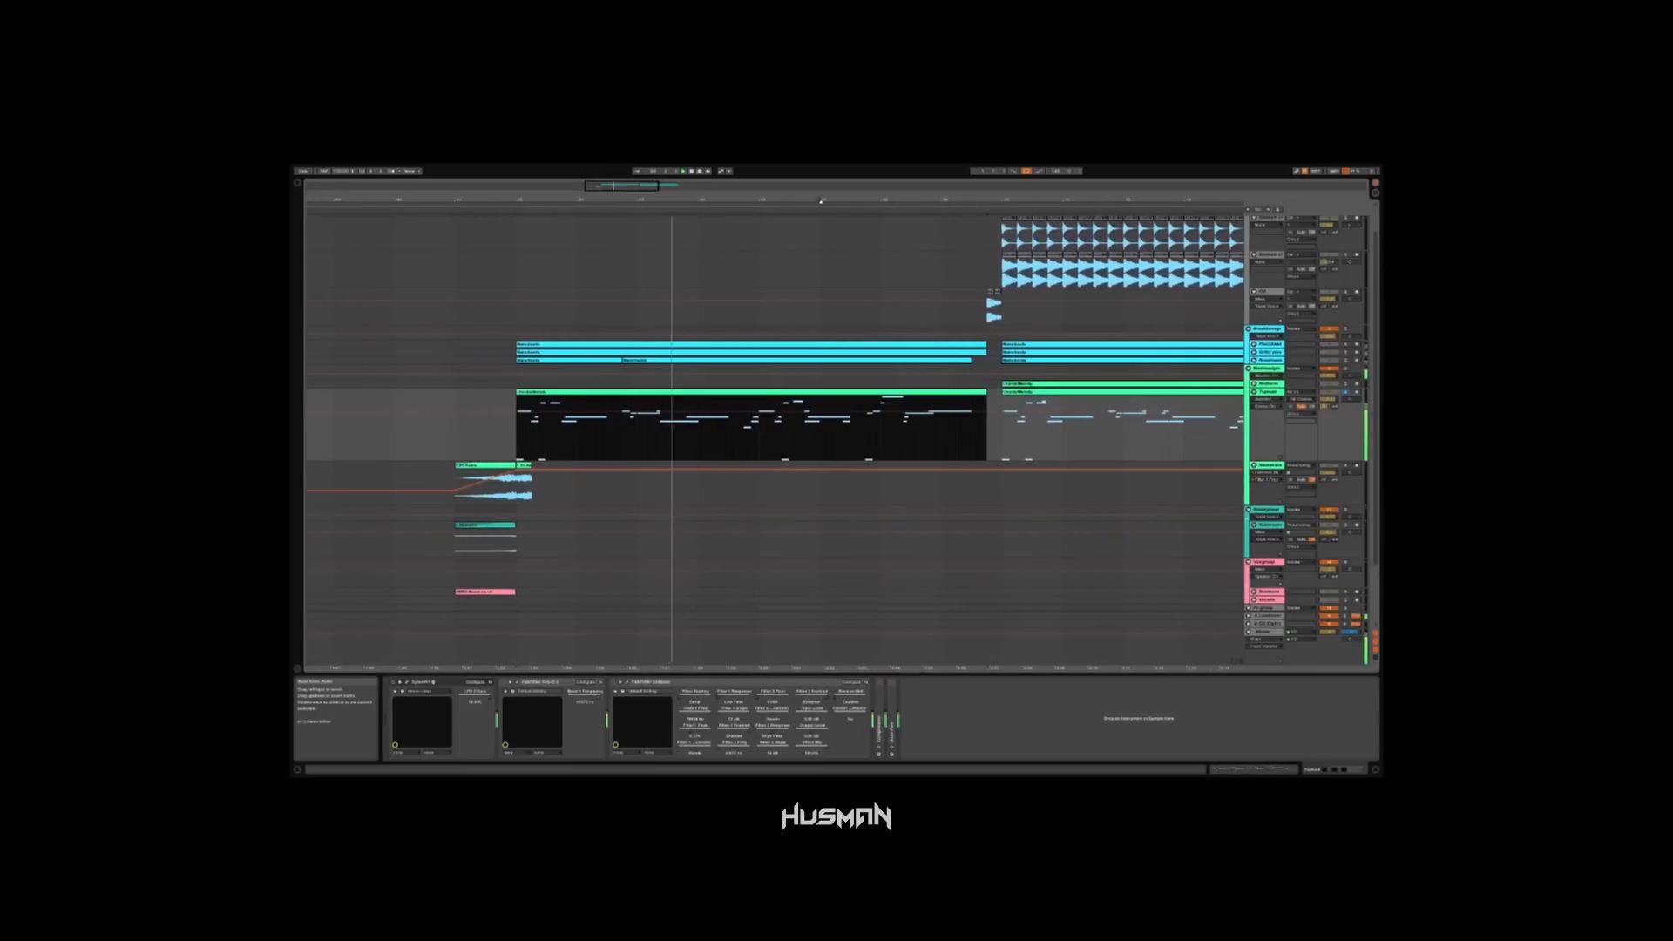
Show the Sylenth1 lead synth on the lead track's device chain.
left_click(748, 199)
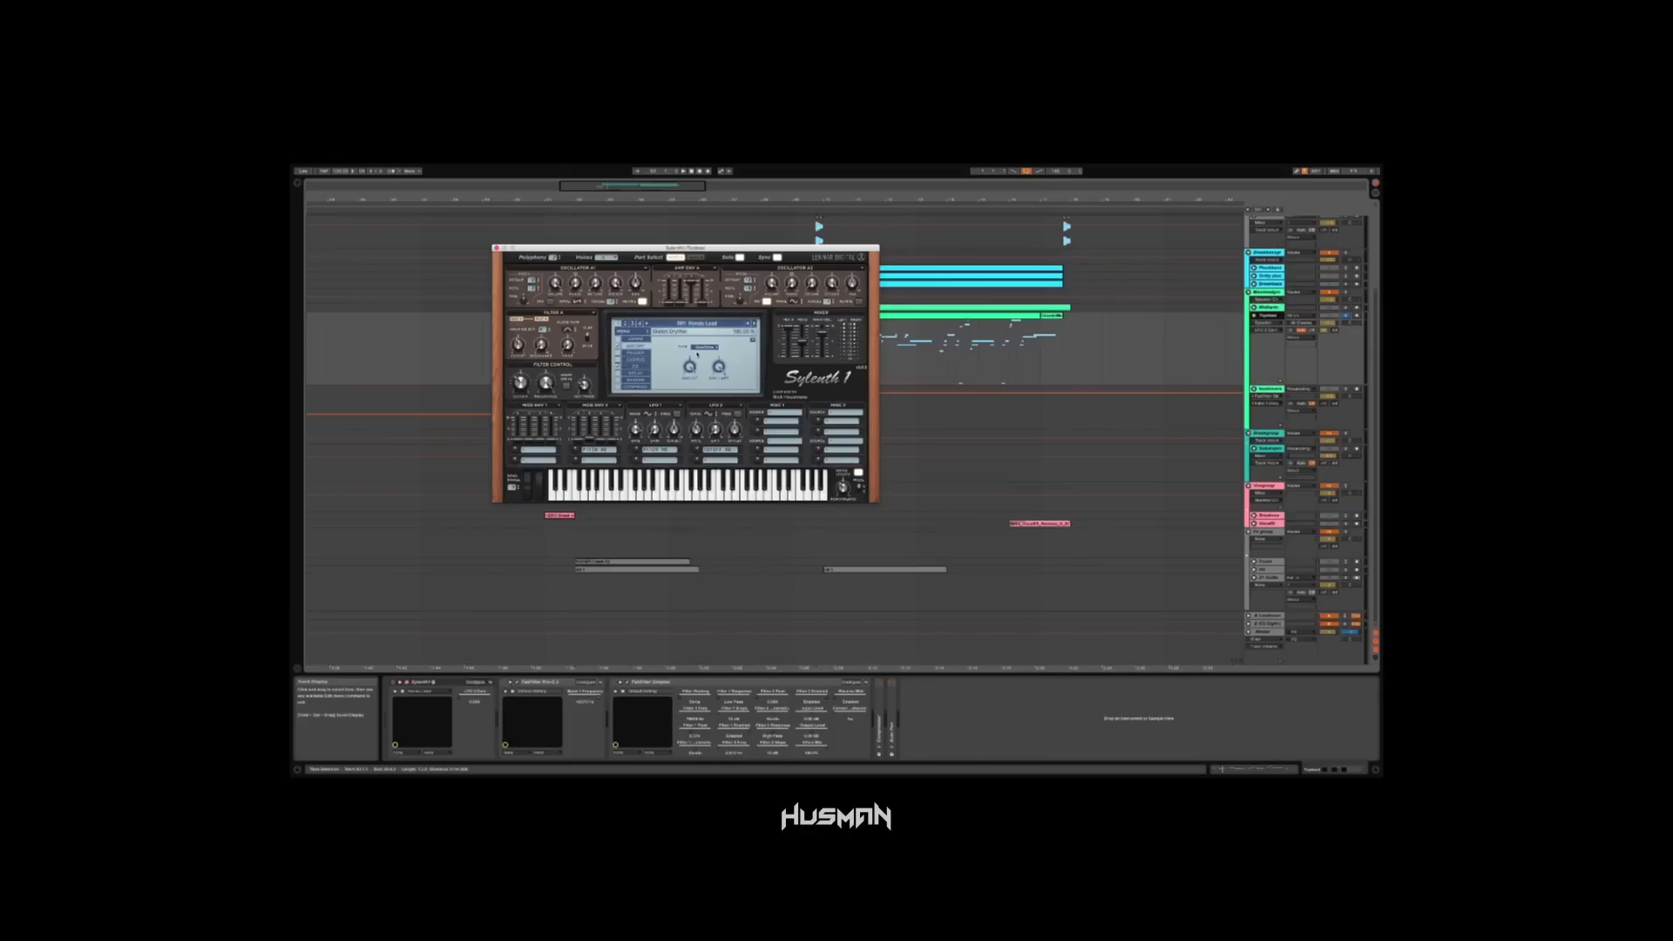
left_click(681, 171)
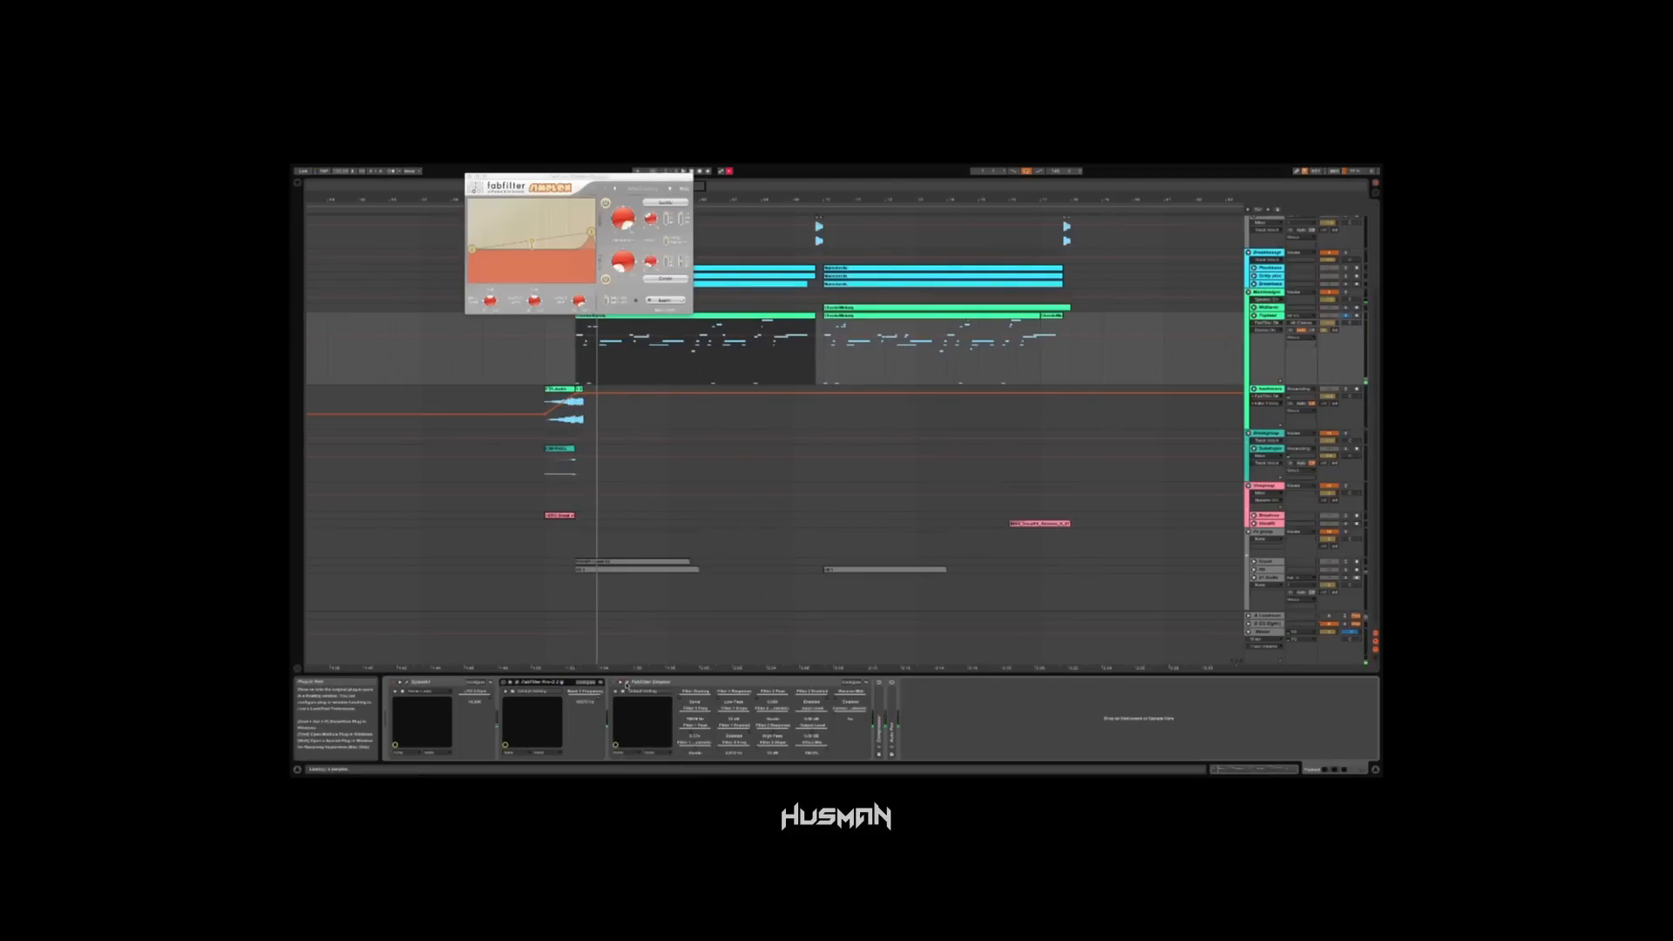
Show the FabFilter EQ on the track with its low-cut processing curve.
left_click(707, 171)
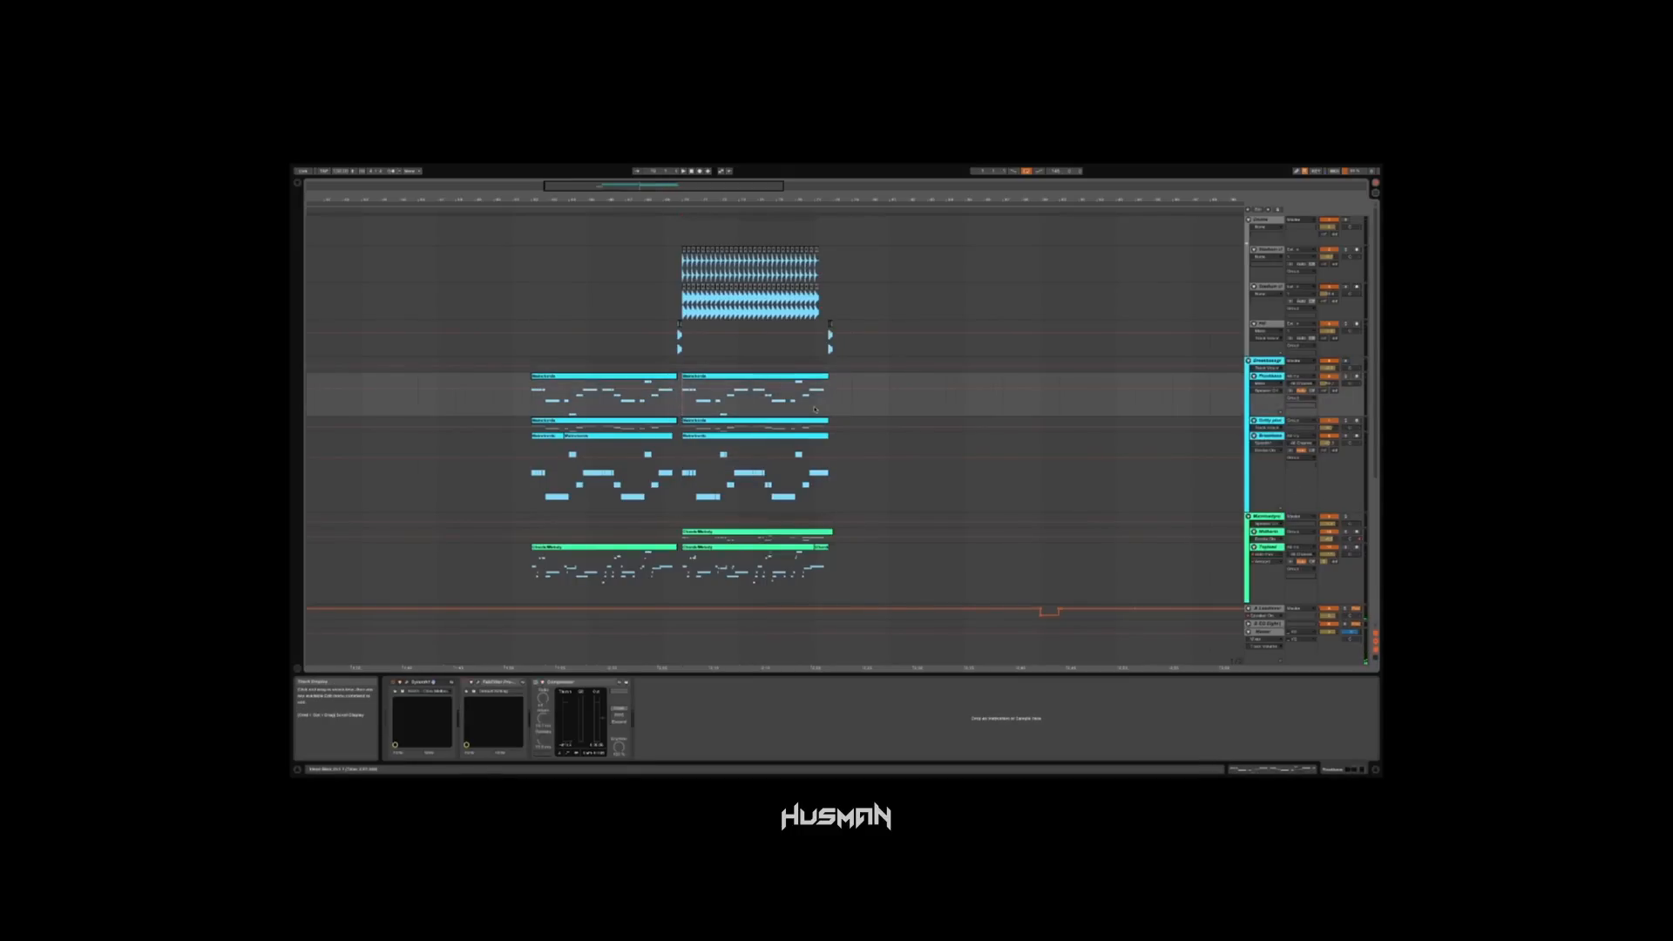
left_click(753, 392)
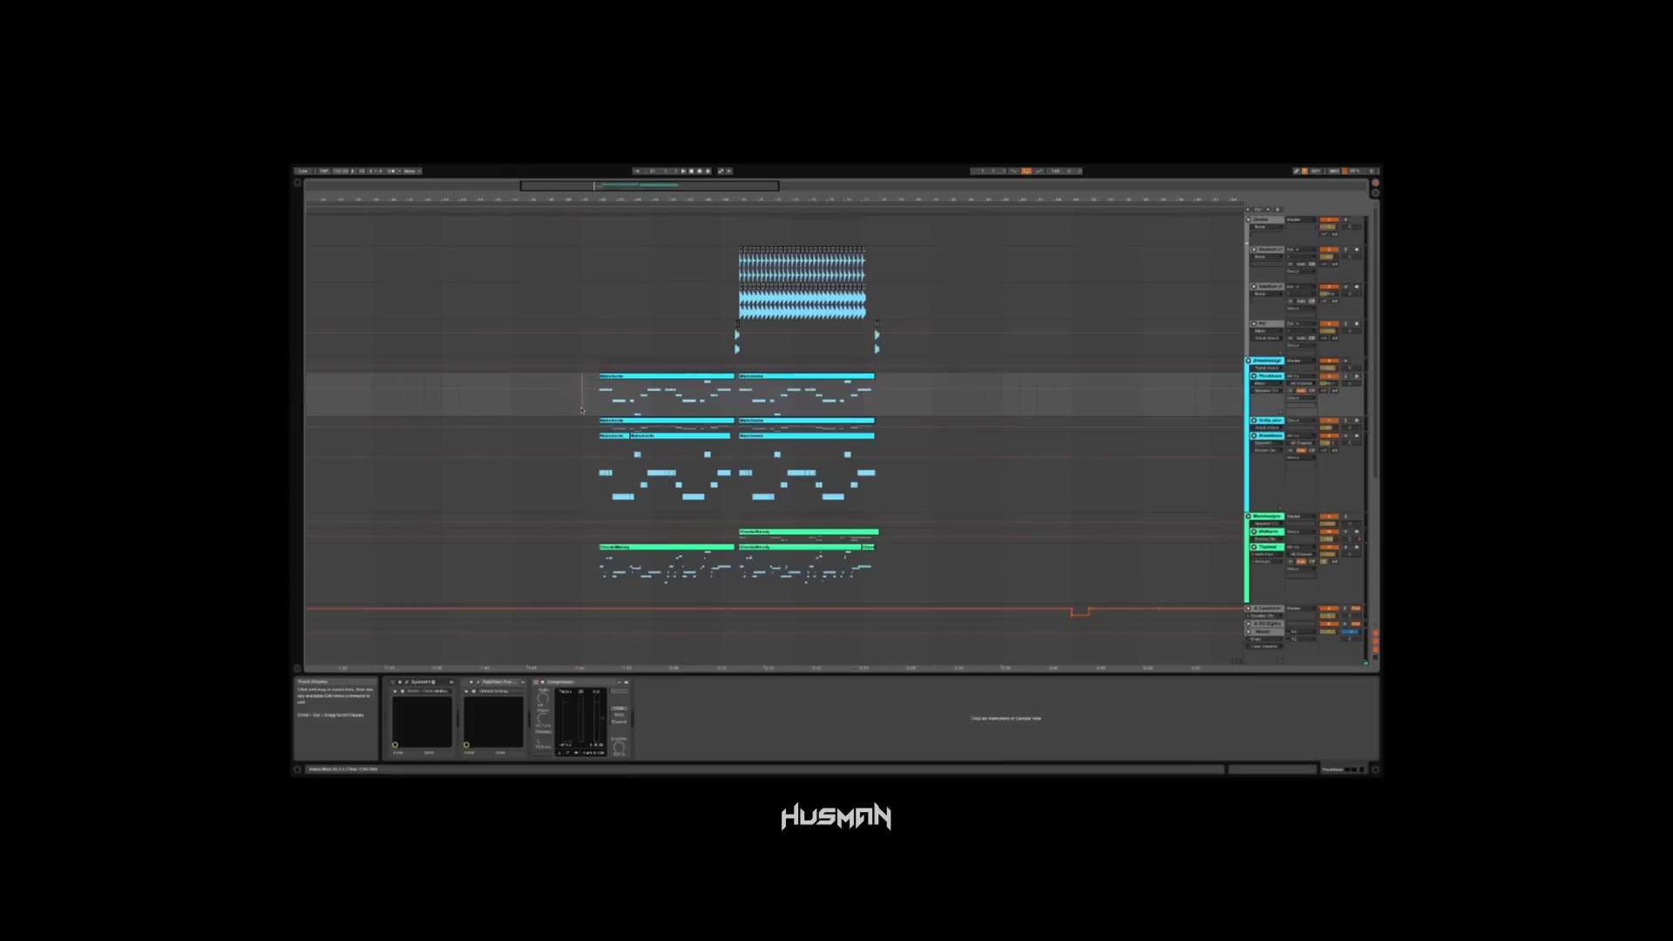
left_click(589, 392)
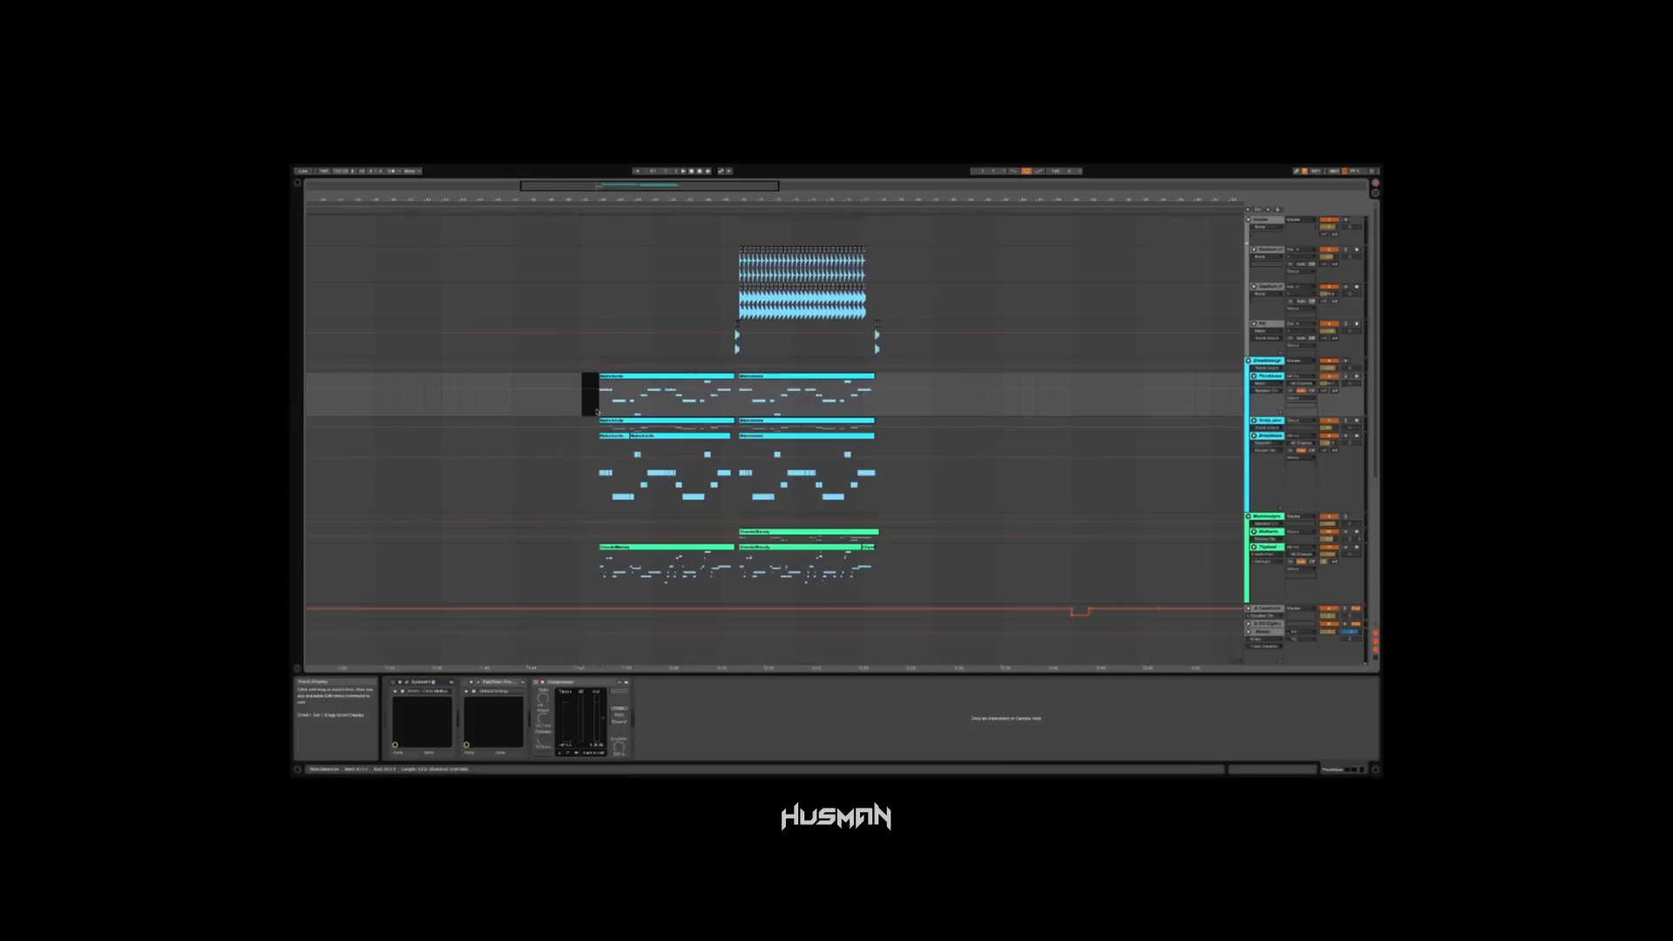